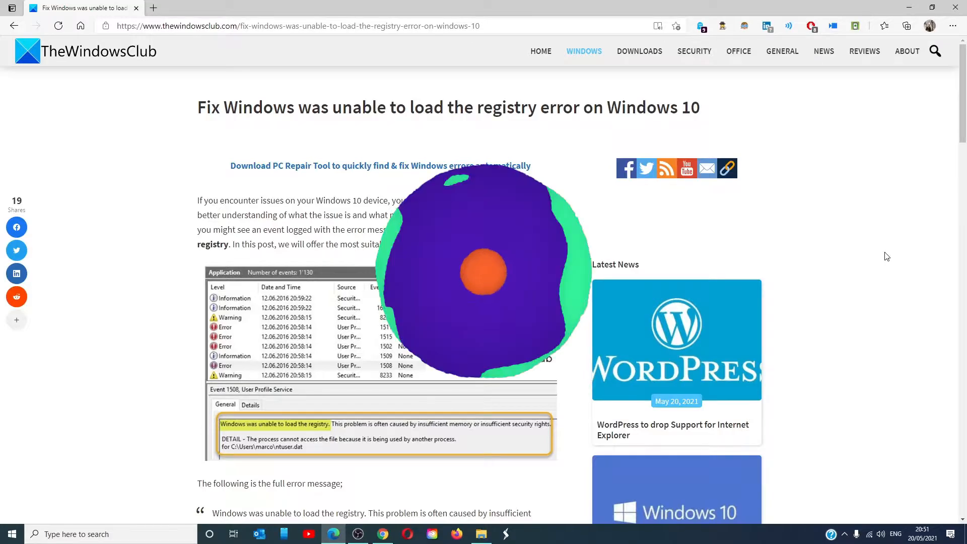
Close the browser showing the registry-load error article to reveal the desktop
{"action": "left_click", "coordinate": [931, 8]}
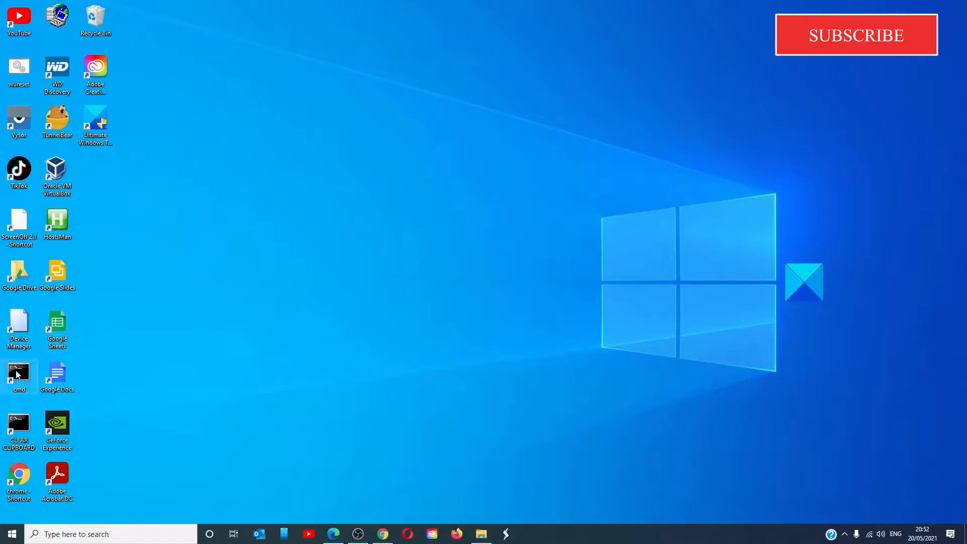
Run sfc /scannow in an elevated Command Prompt; it finds no integrity violations
{"action": "double_click", "coordinate": [19, 376]}
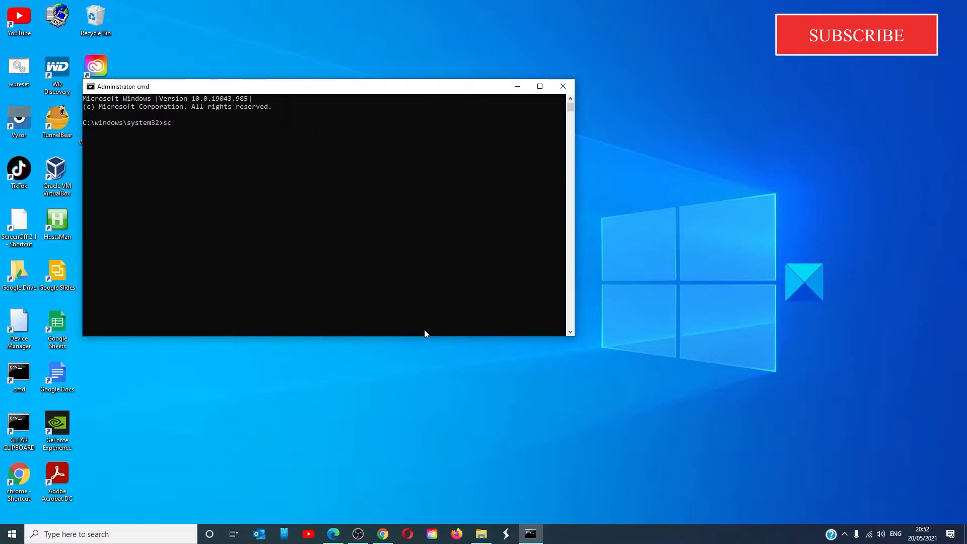
{"action": "type", "text": "fc /"}
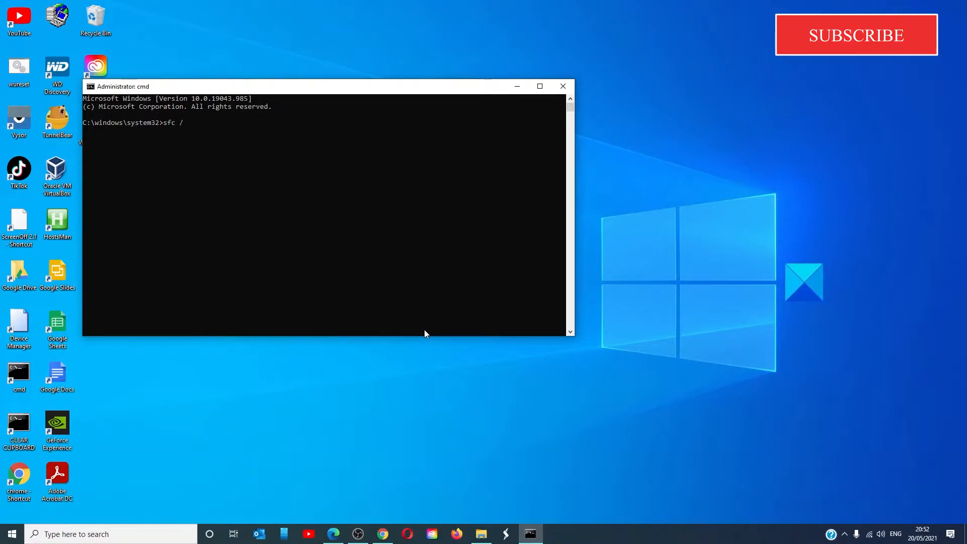
{"action": "type", "text": "scannow"}
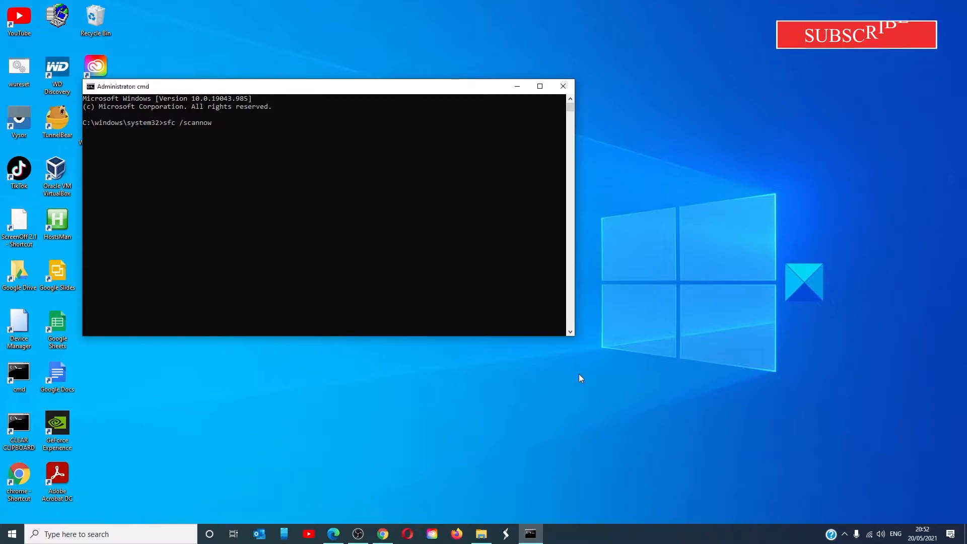
{"action": "key", "text": "enter"}
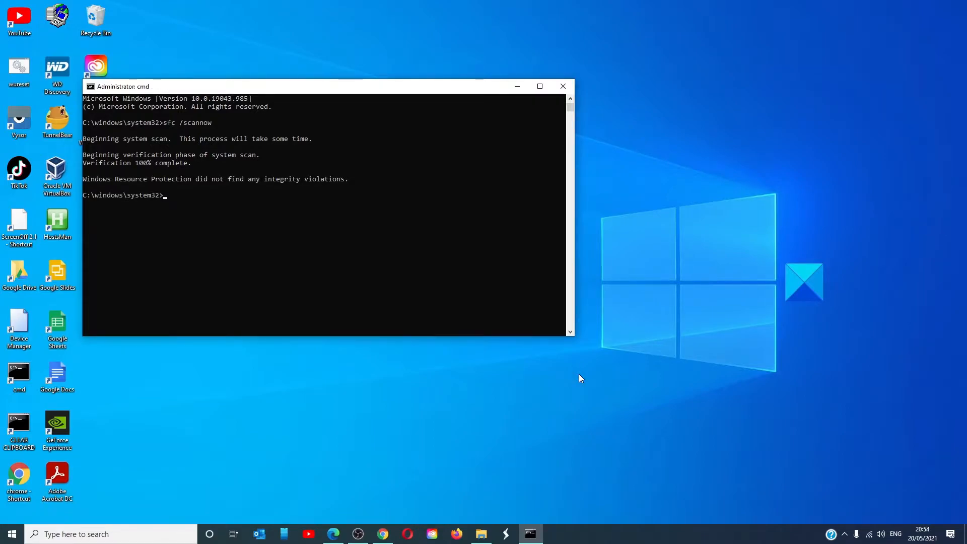
Run dism.exe /online /cleanup-image /restorehealth; the restore operation completes successfully
{"action": "type", "text": "d"}
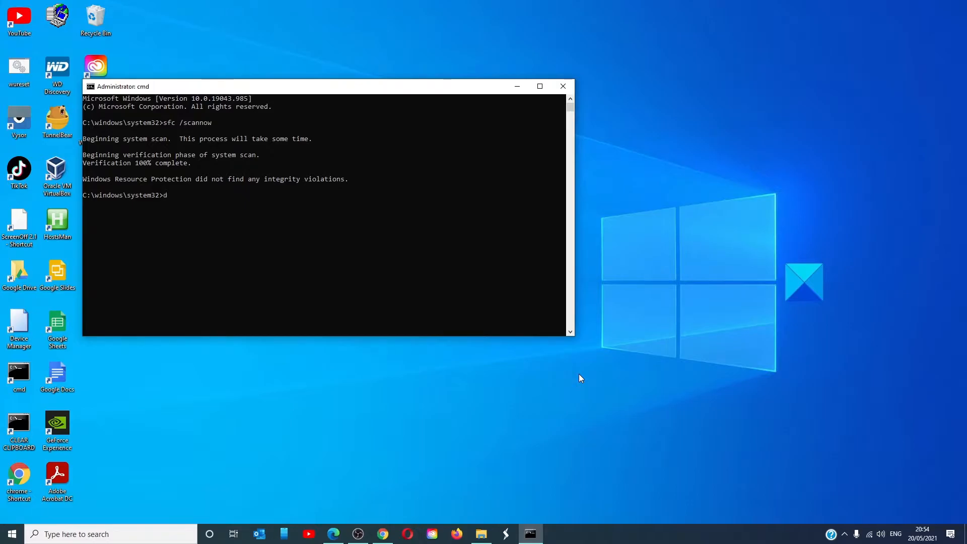
{"action": "type", "text": "ism.exe"}
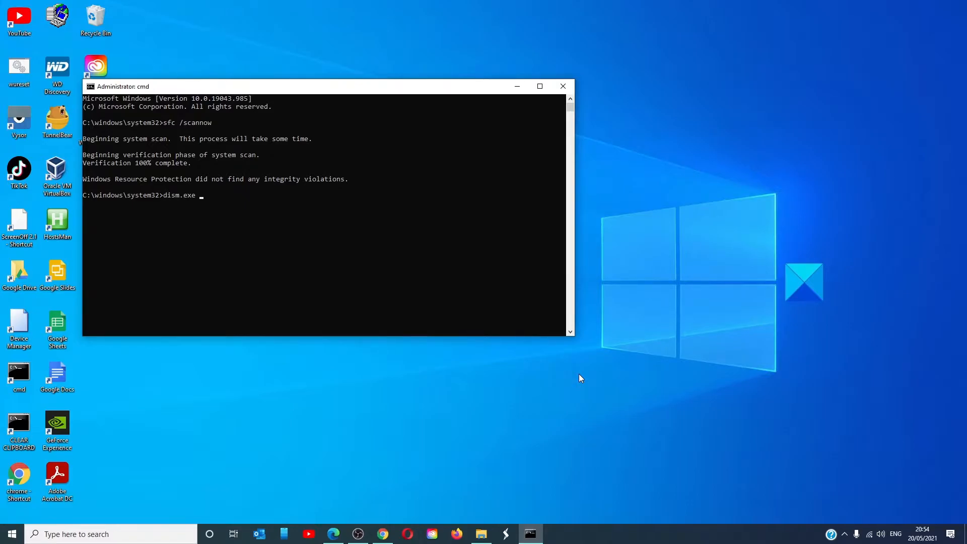
{"action": "type", "text": "/online"}
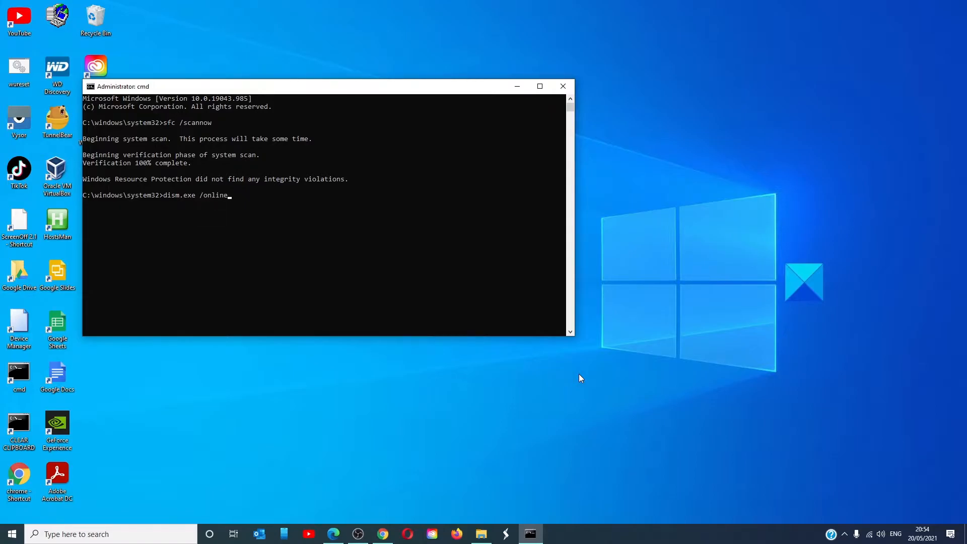
{"action": "type", "text": "/cle"}
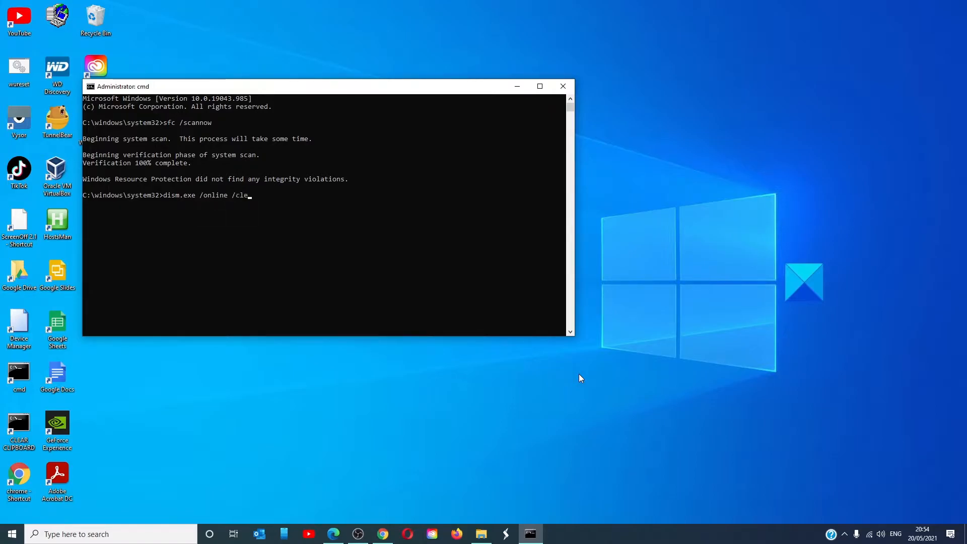
{"action": "type", "text": "anup"}
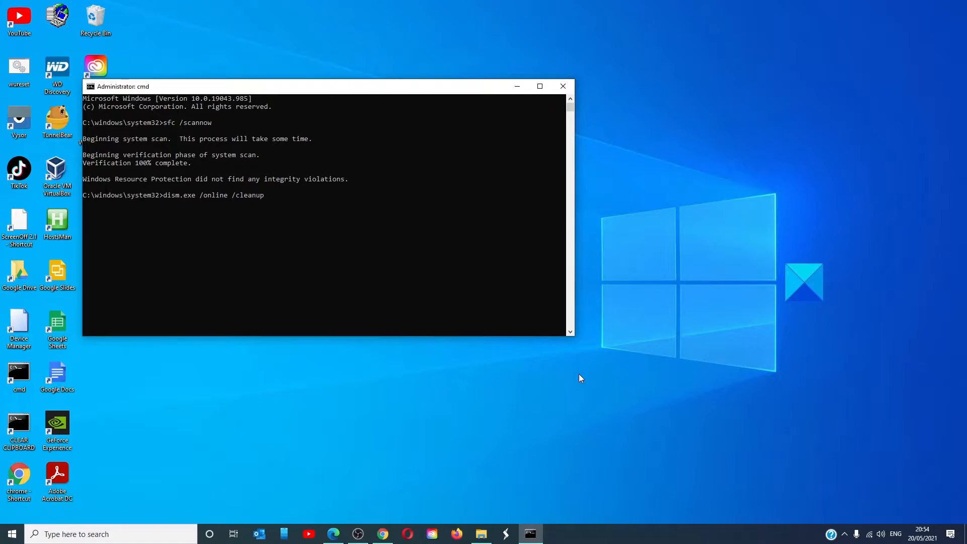
{"action": "type", "text": "-image /re"}
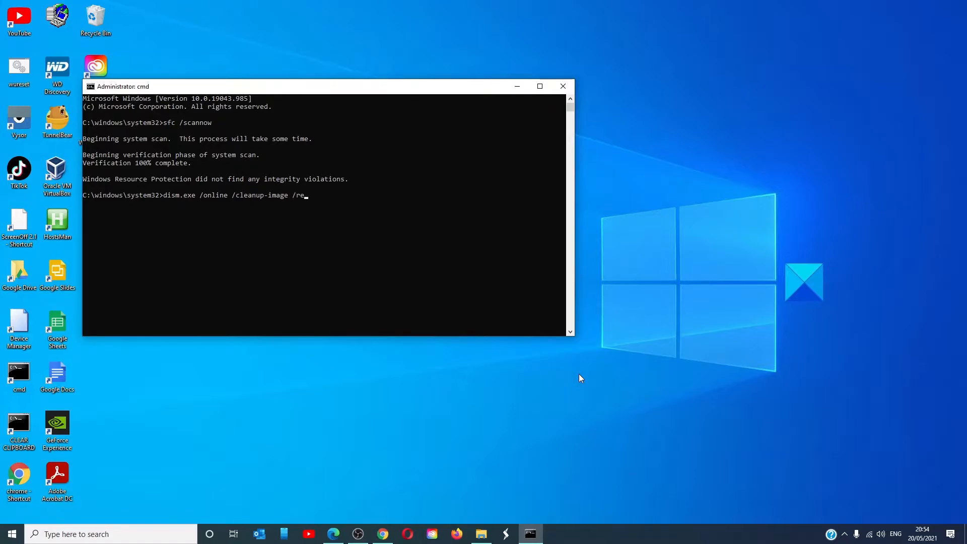
{"action": "type", "text": "store"}
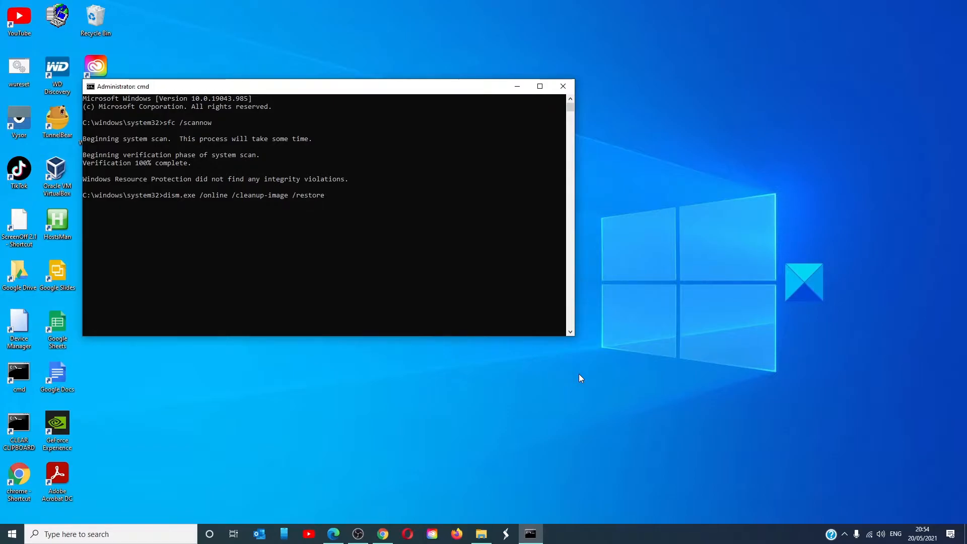
{"action": "type", "text": "health"}
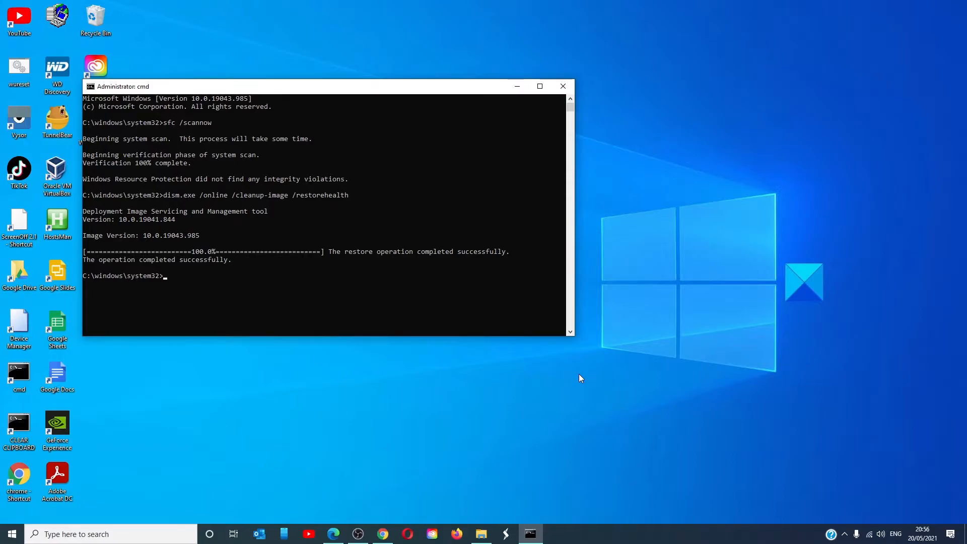
Exit the administrator Command Prompt, leaving the desktop showing
{"action": "type", "text": "exit"}
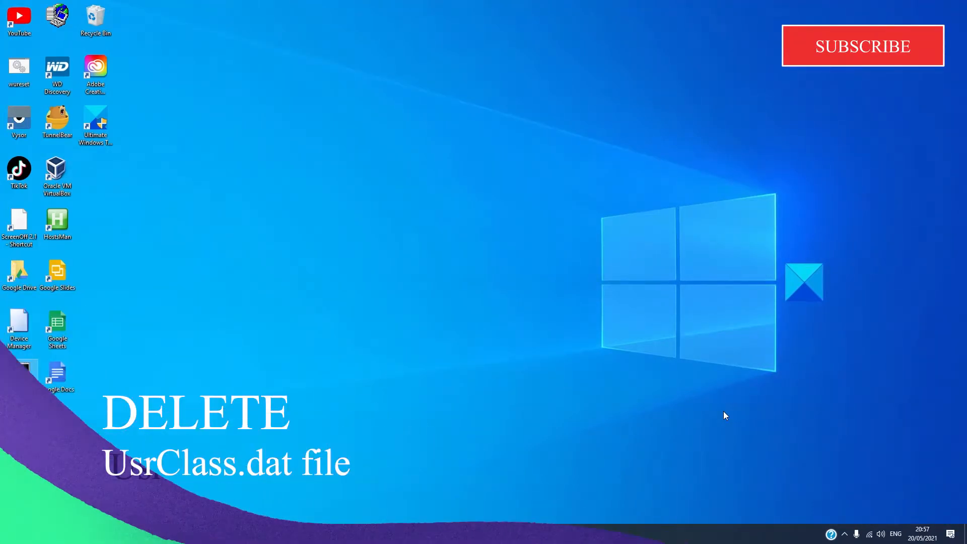
Browse File Explorer from the C: drive into Users and the personal profile folder
{"action": "left_click", "coordinate": [481, 534]}
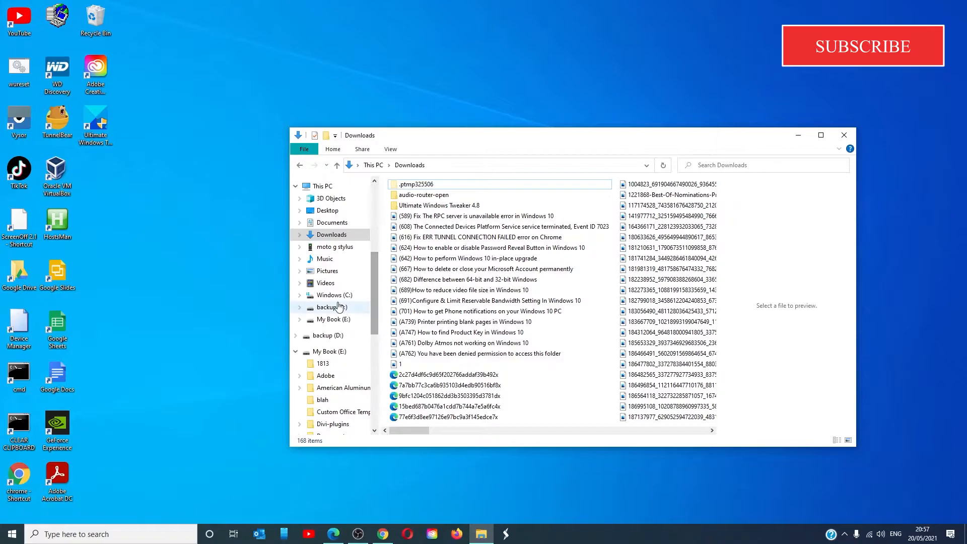
{"action": "left_click", "coordinate": [333, 295]}
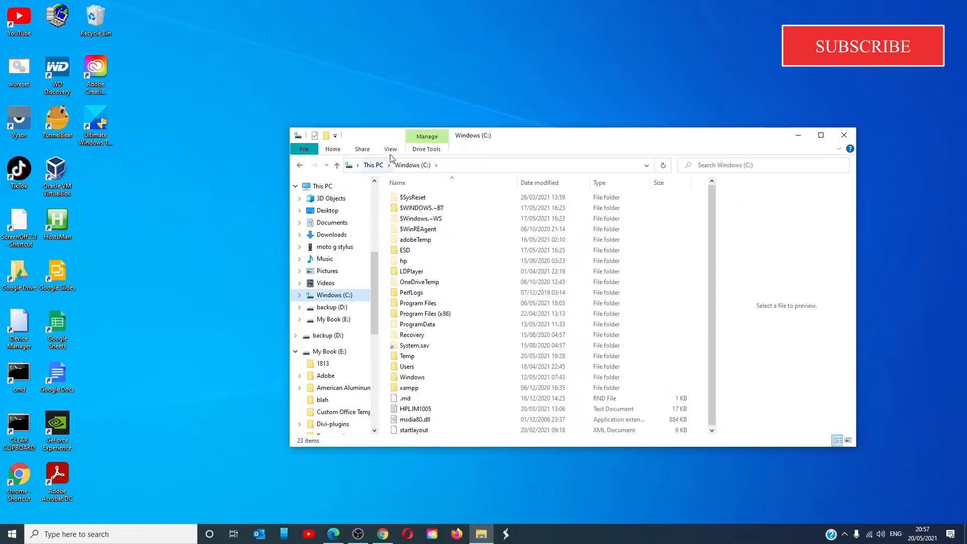
{"action": "left_click", "coordinate": [390, 148]}
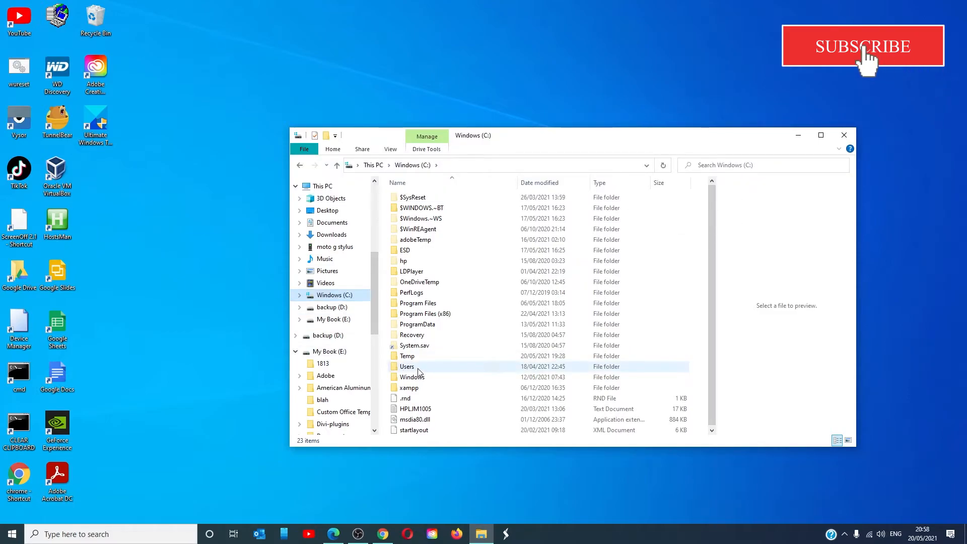
{"action": "double_click", "coordinate": [407, 366]}
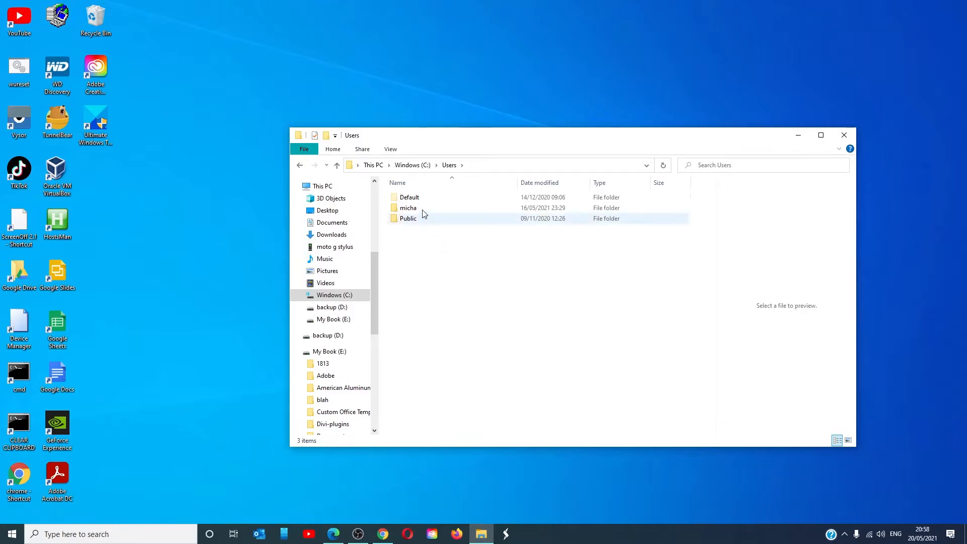
{"action": "double_click", "coordinate": [408, 208]}
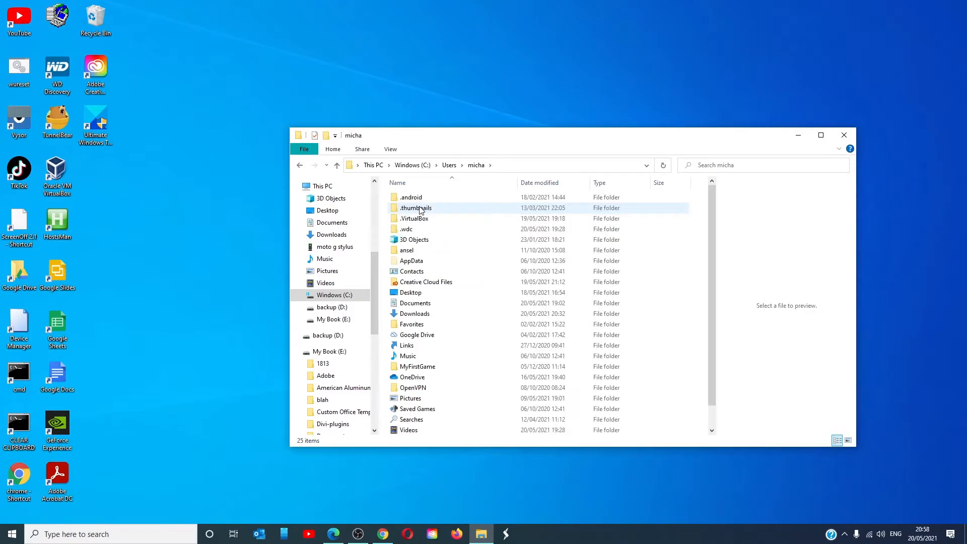
Descend through AppData\Local\Microsoft\Windows so UsrClass.dat is listed
{"action": "double_click", "coordinate": [411, 261]}
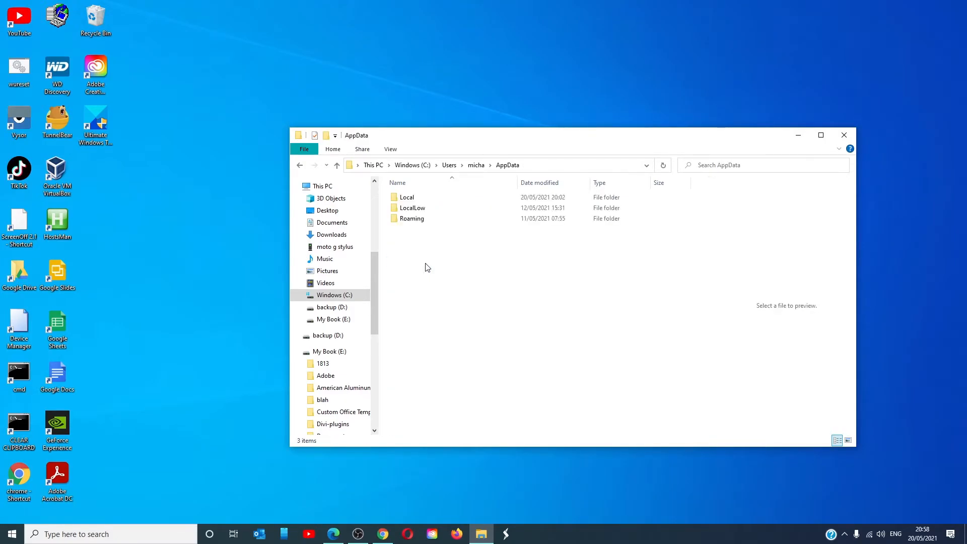
{"action": "left_click", "coordinate": [406, 197]}
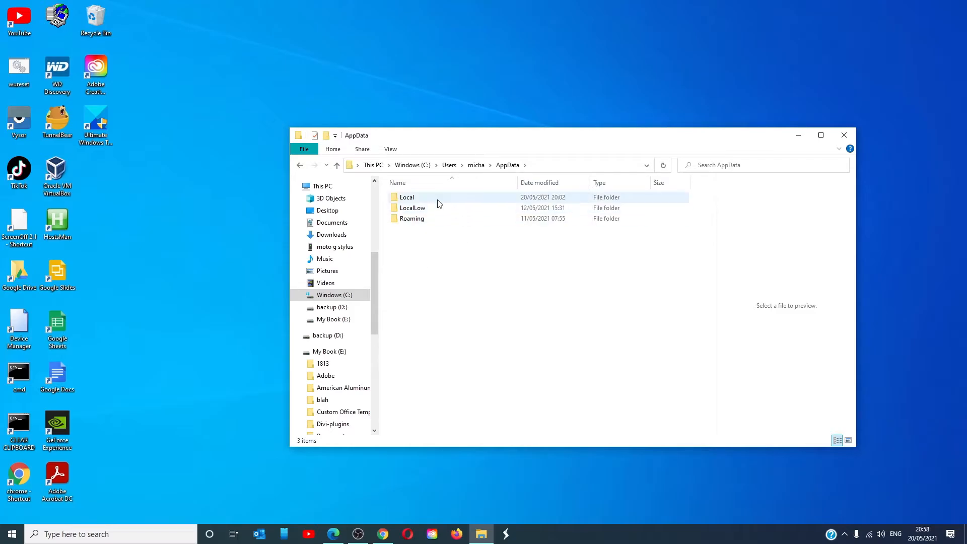
{"action": "double_click", "coordinate": [406, 197]}
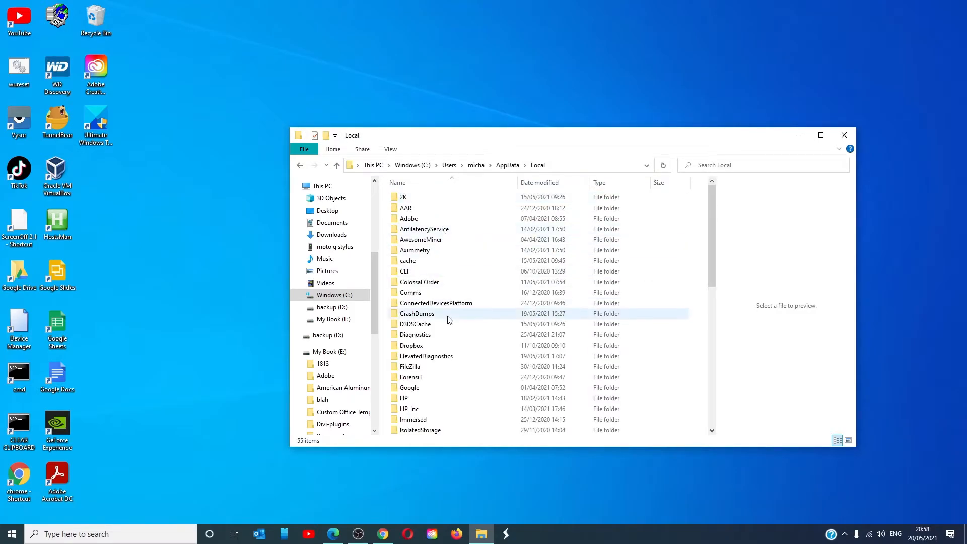
{"action": "left_click", "coordinate": [412, 375]}
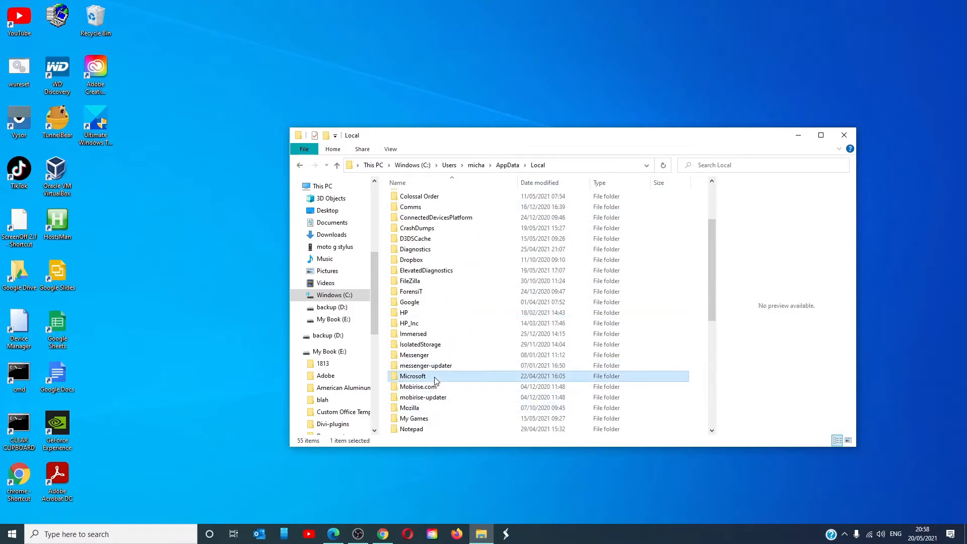
{"action": "double_click", "coordinate": [413, 376]}
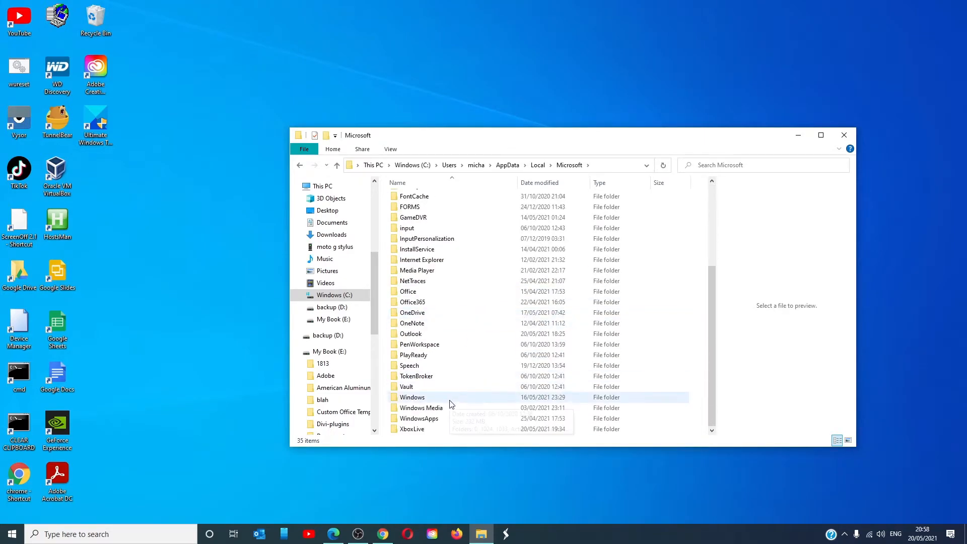
{"action": "double_click", "coordinate": [412, 397]}
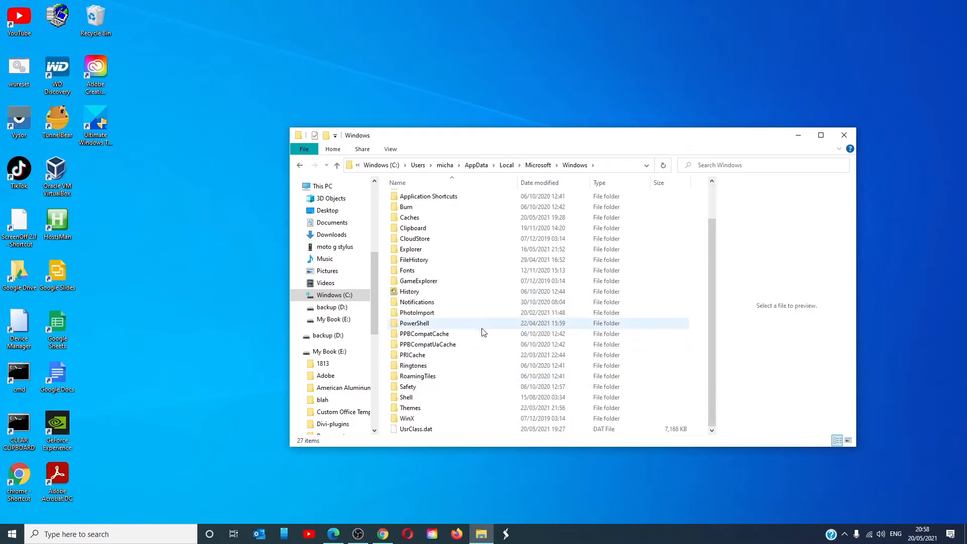
Show the context menu with Delete for UsrClass.dat, then close the File Explorer window
{"action": "left_click", "coordinate": [417, 429]}
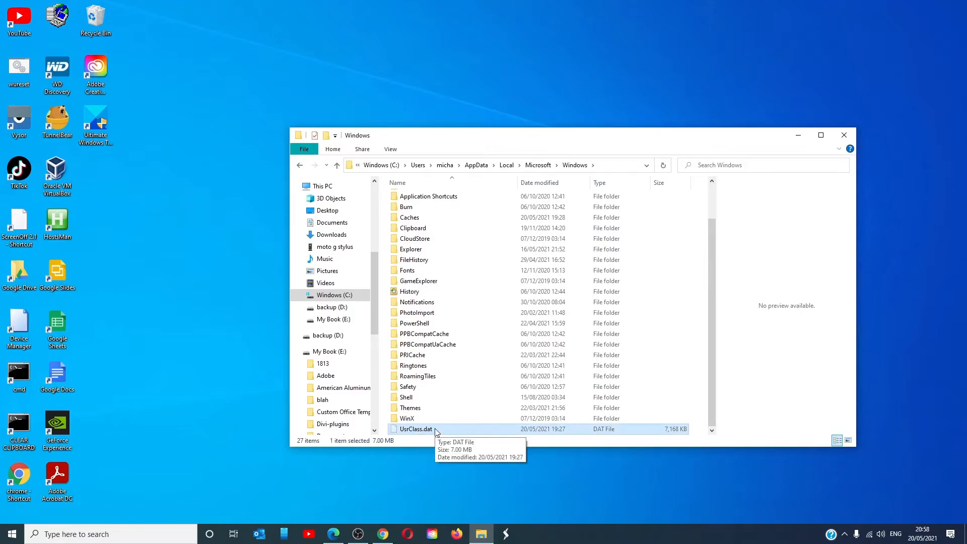
{"action": "right_click", "coordinate": [420, 429]}
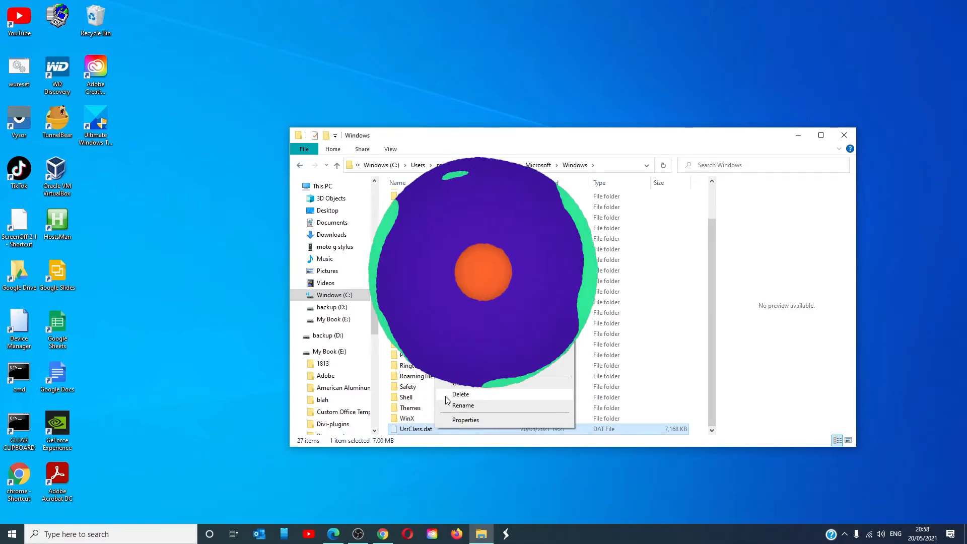
{"action": "left_click", "coordinate": [844, 134]}
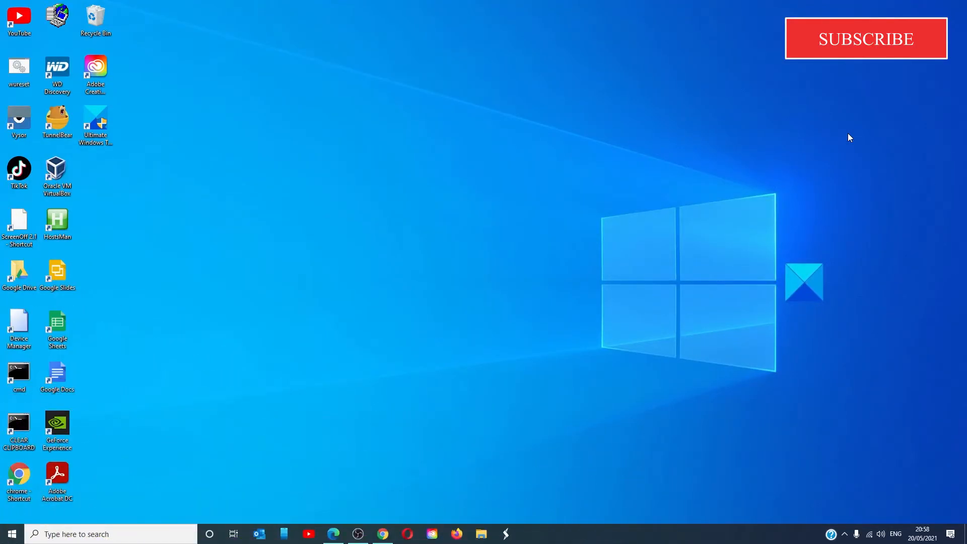
{"action": "left_click", "coordinate": [93, 534]}
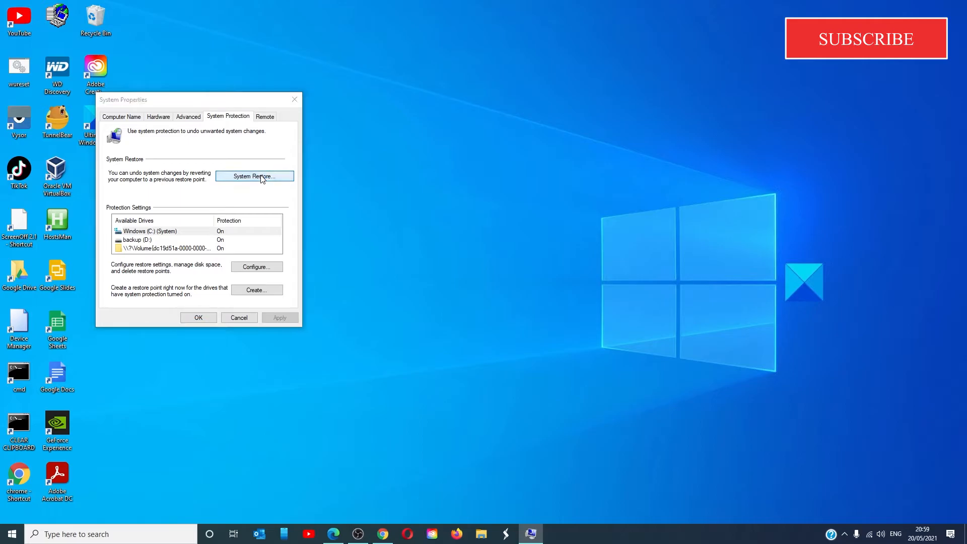
{"action": "left_click", "coordinate": [254, 176]}
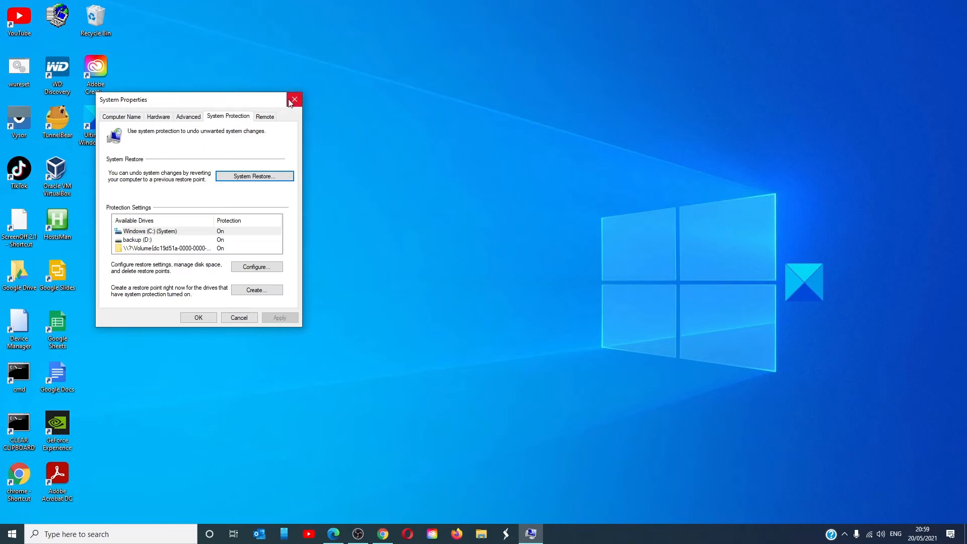
{"action": "left_click", "coordinate": [294, 99]}
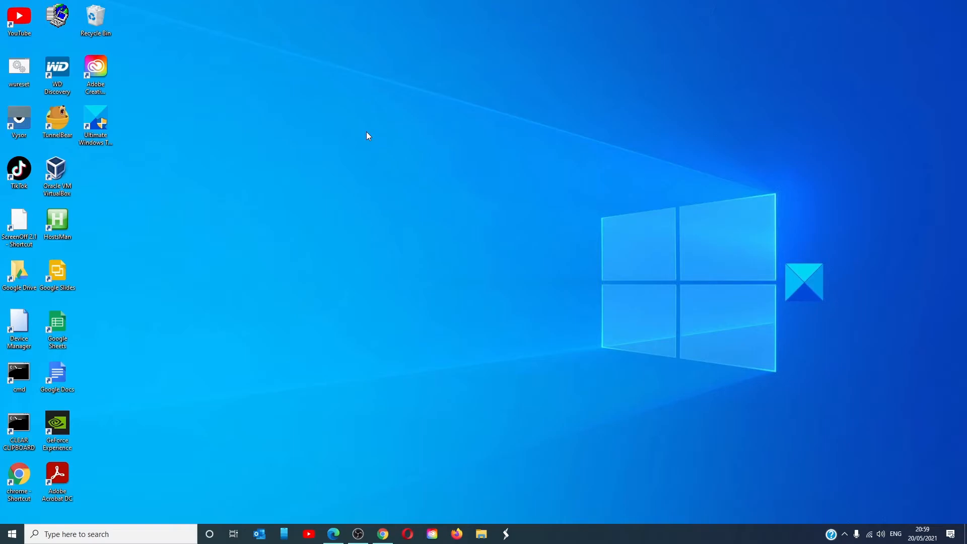
Search 'res' in Windows Search and open the Reset this PC recovery settings
{"action": "left_click", "coordinate": [102, 534]}
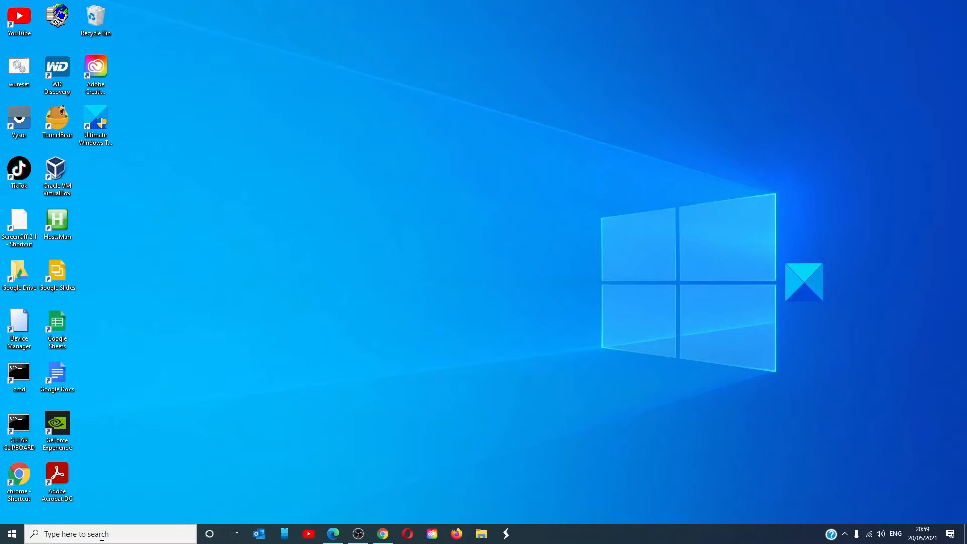
{"action": "type", "text": "res"}
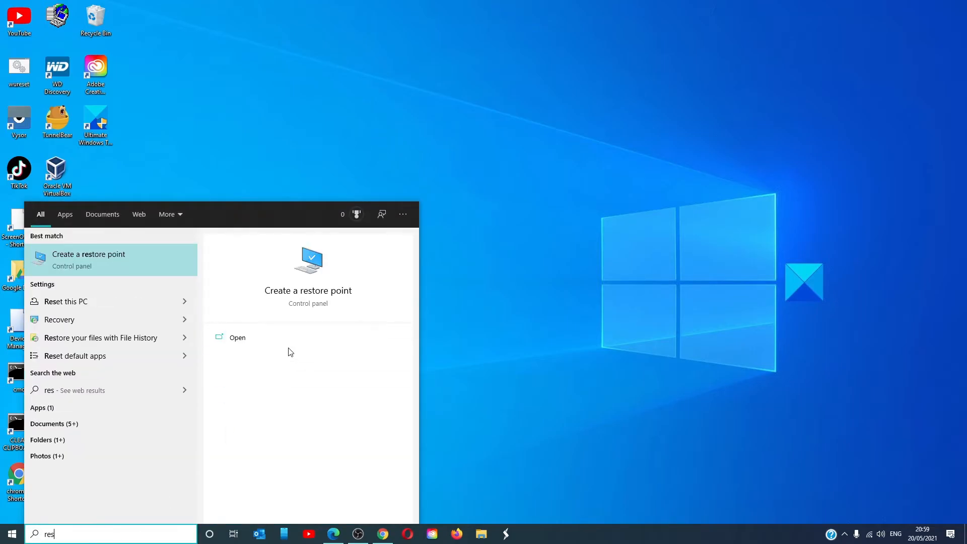
{"action": "left_click", "coordinate": [60, 319]}
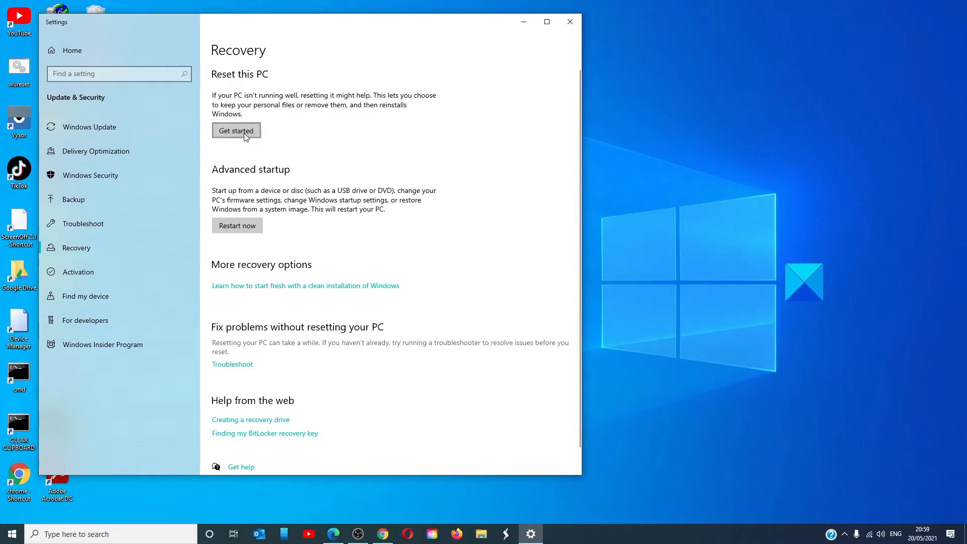
{"action": "left_click", "coordinate": [236, 130]}
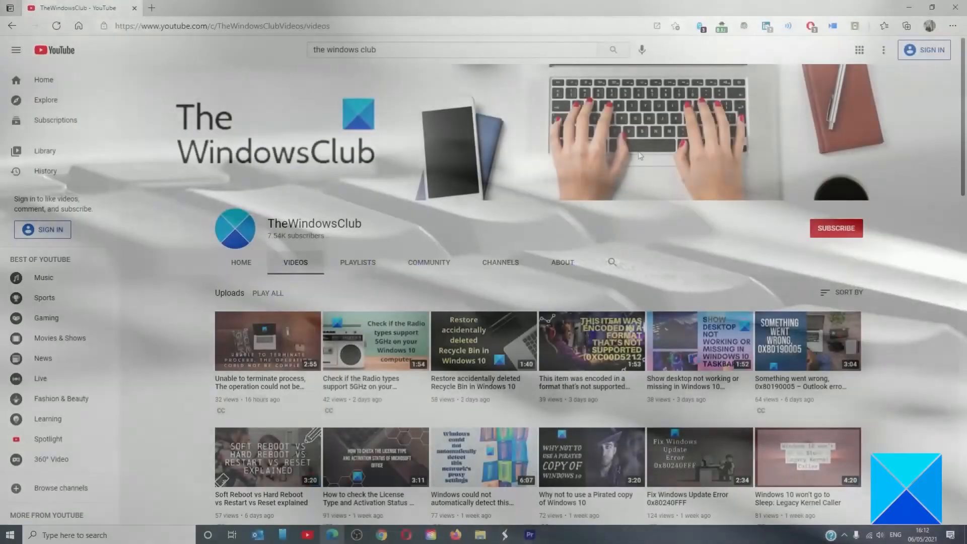
{"action": "scroll", "scroll_direction": "down", "scroll_amount": 3}
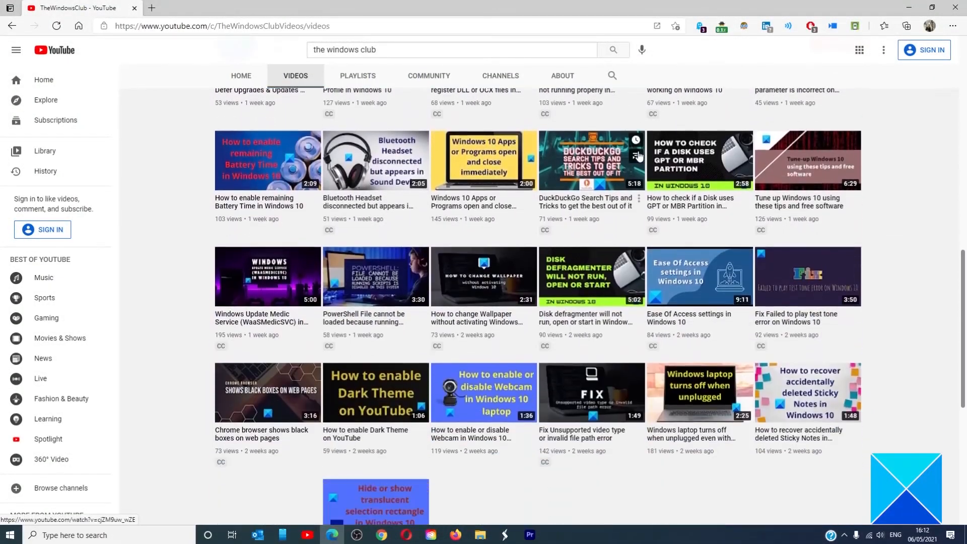
{"action": "scroll", "scroll_direction": "down", "scroll_amount": 3}
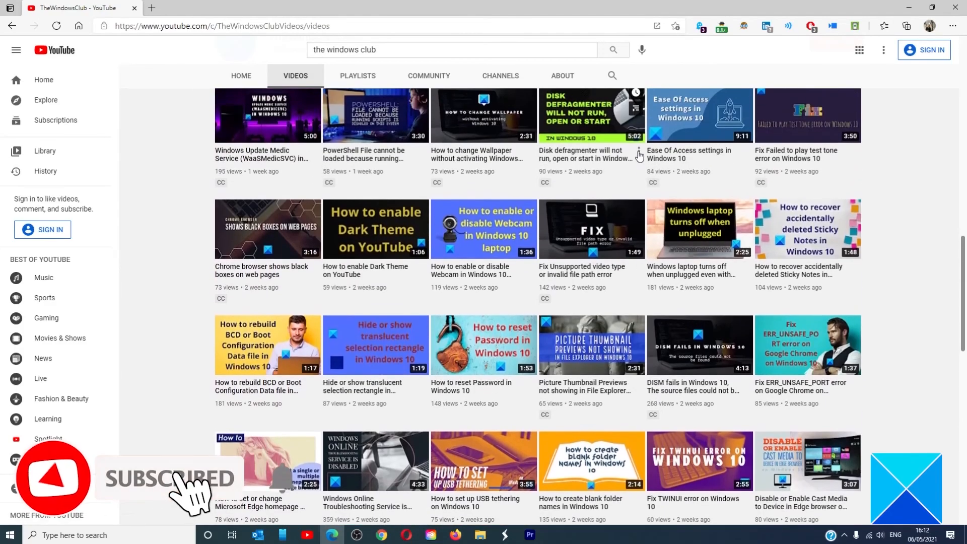
{"action": "scroll", "scroll_direction": "down", "scroll_amount": 3}
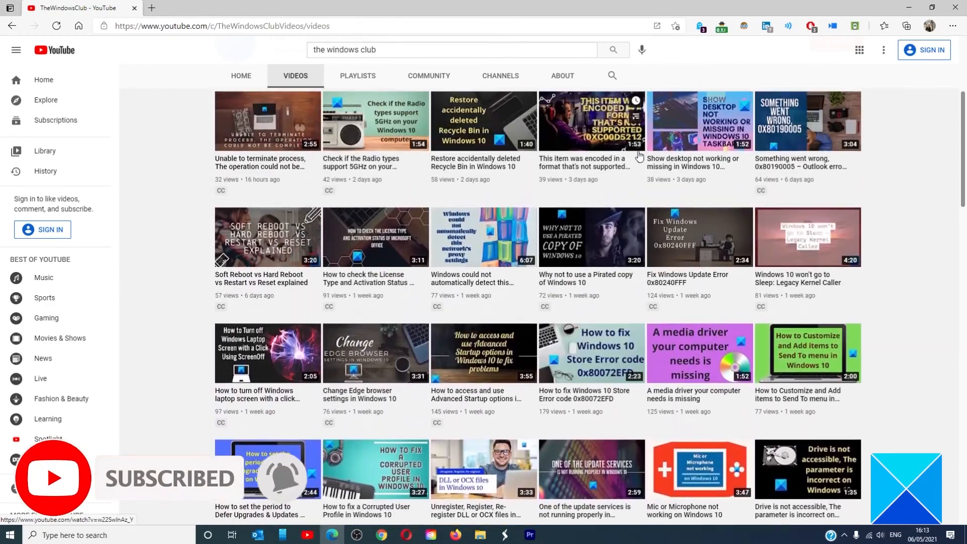